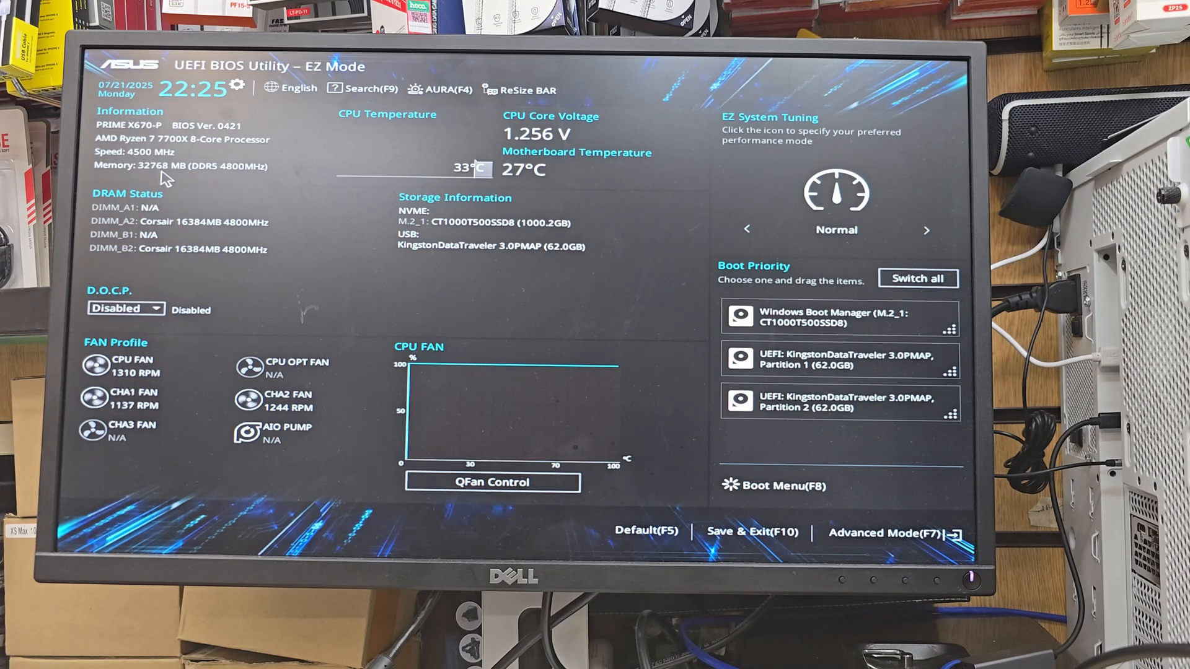
mouse_move(204, 176)
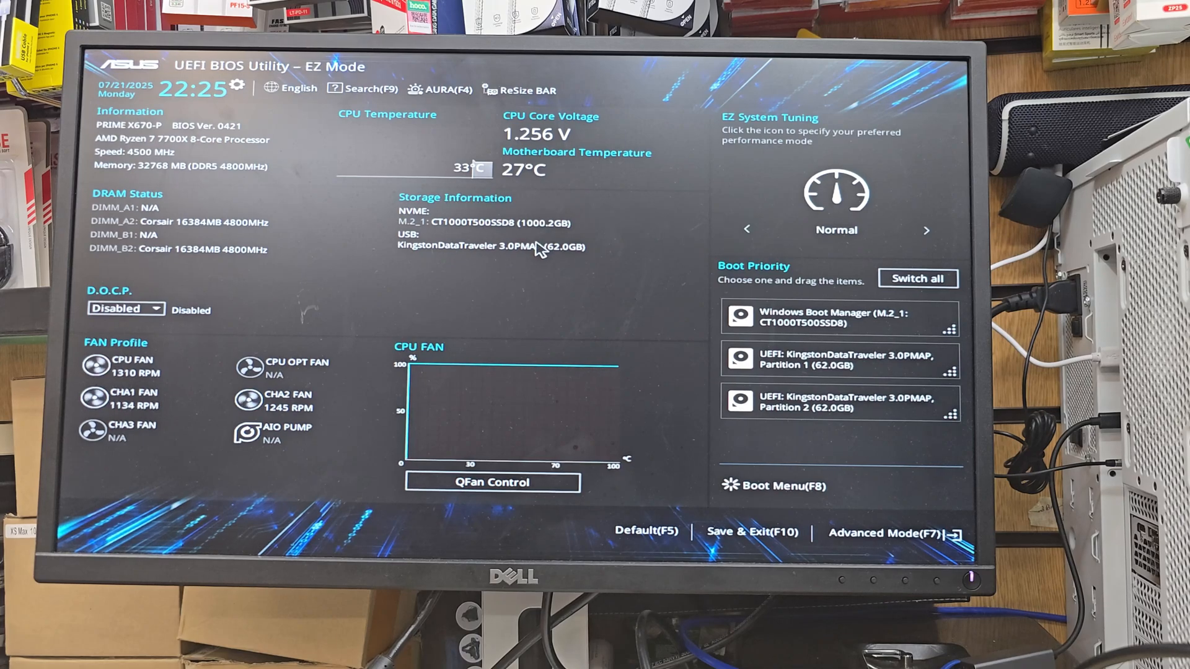
mouse_move(455, 198)
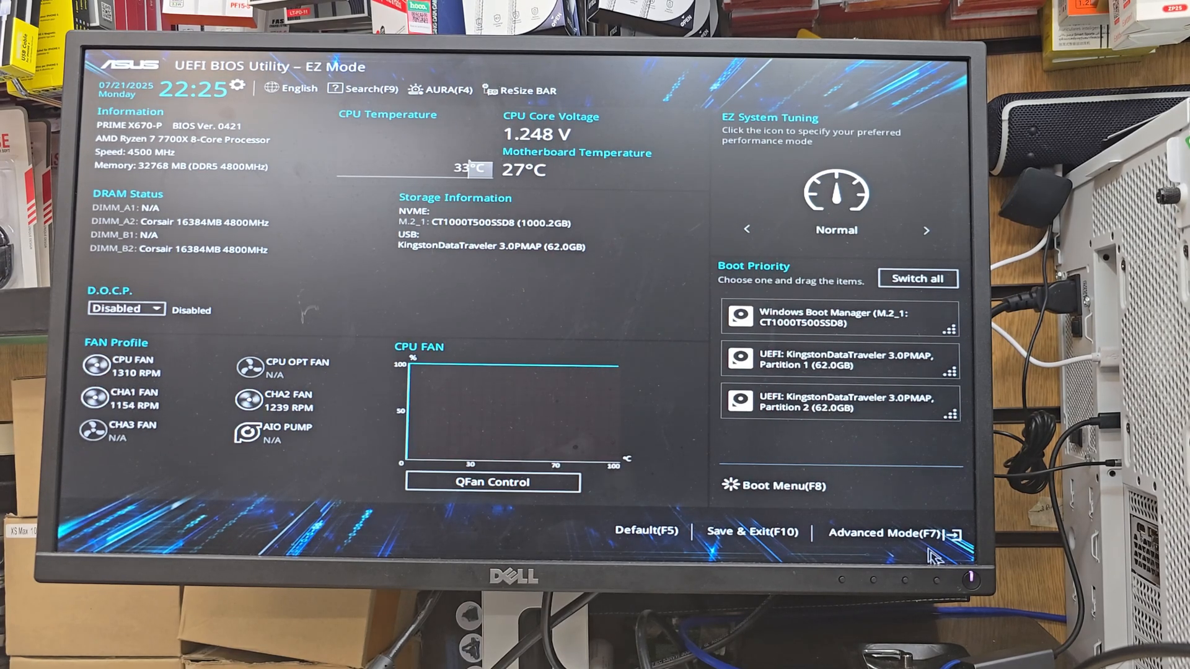
Switch from EZ Mode to Advanced Mode, cancelling the quit-without-saving prompt on the way.
click(880, 531)
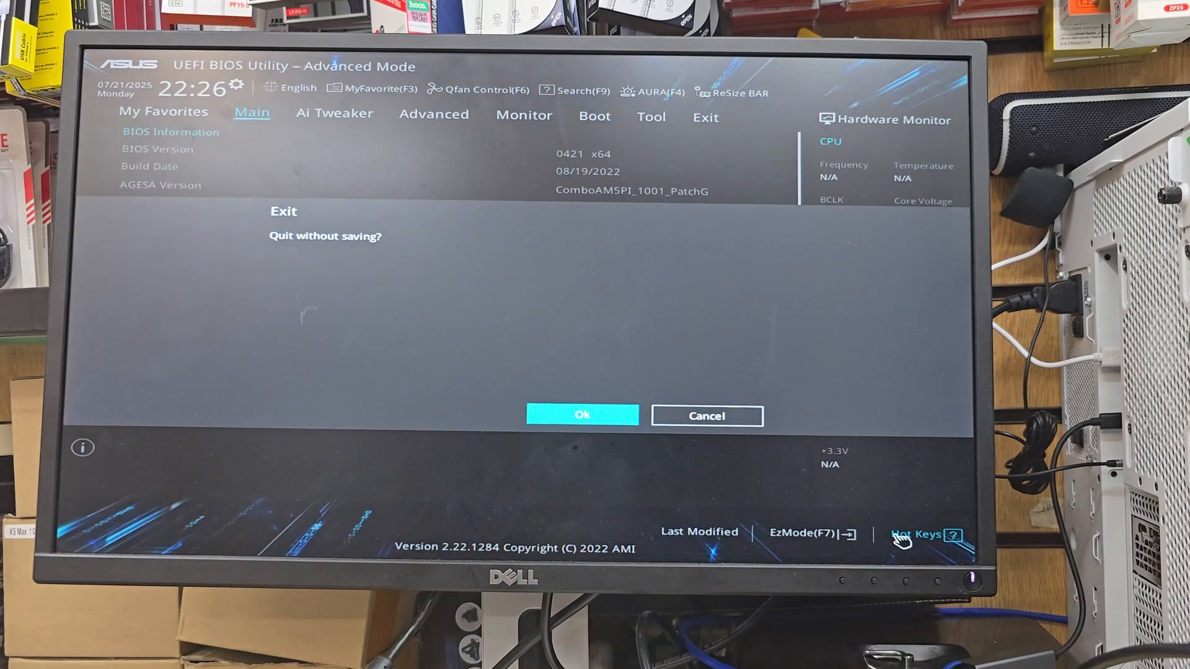
click(706, 416)
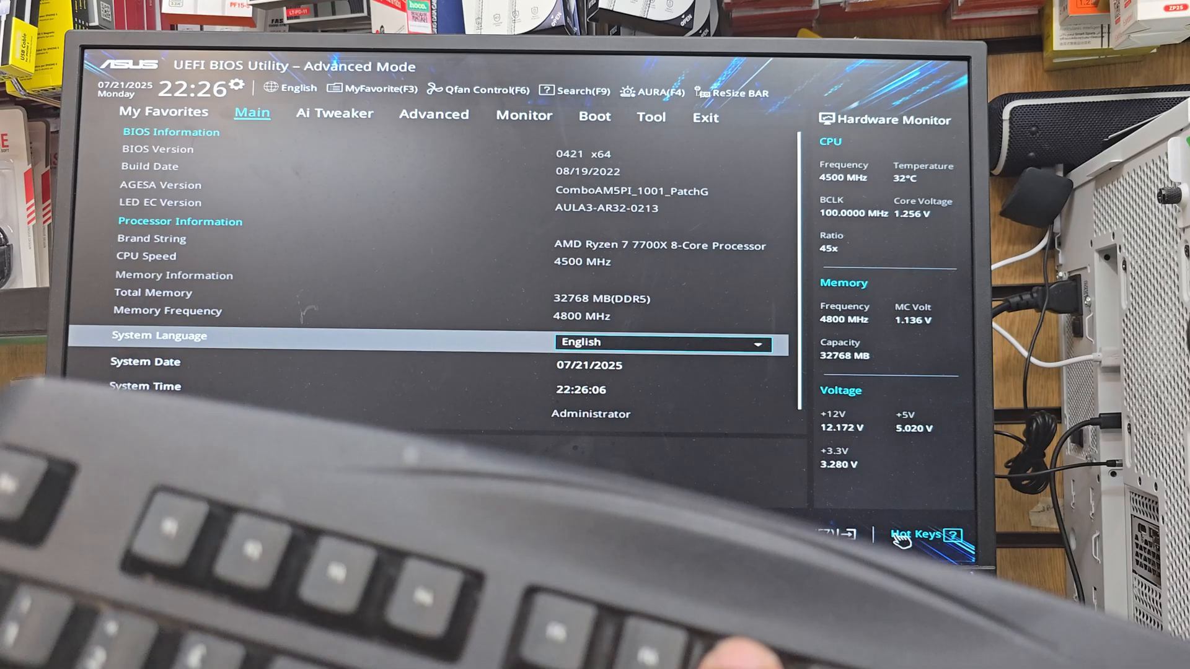
key(f7)
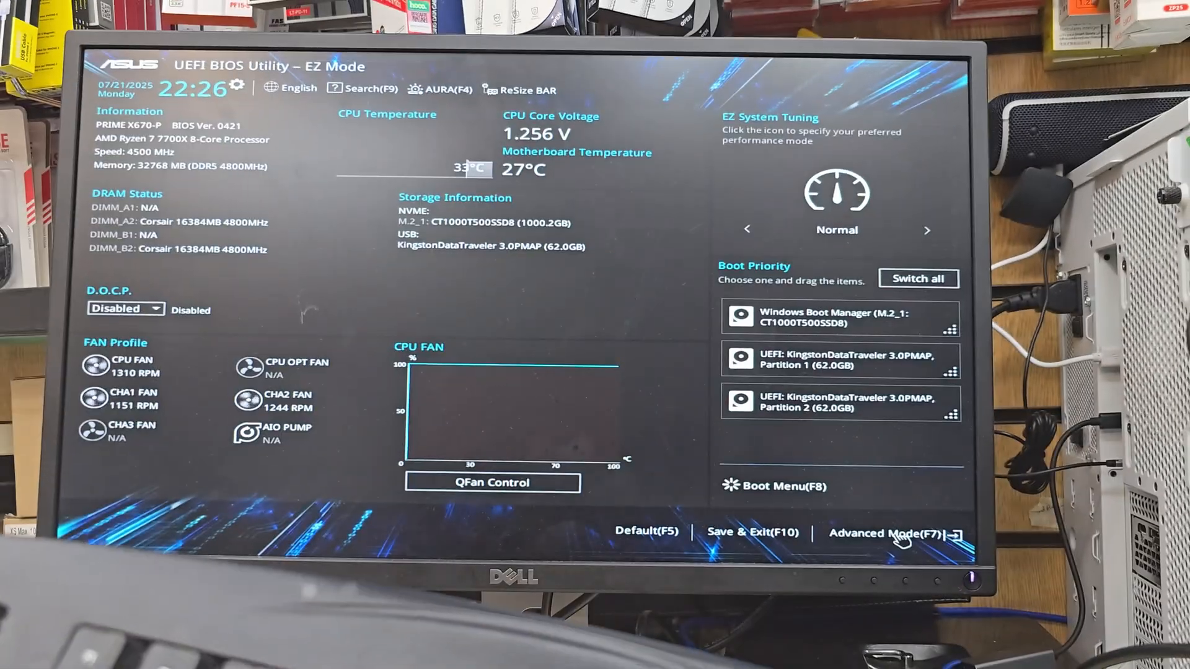
click(895, 533)
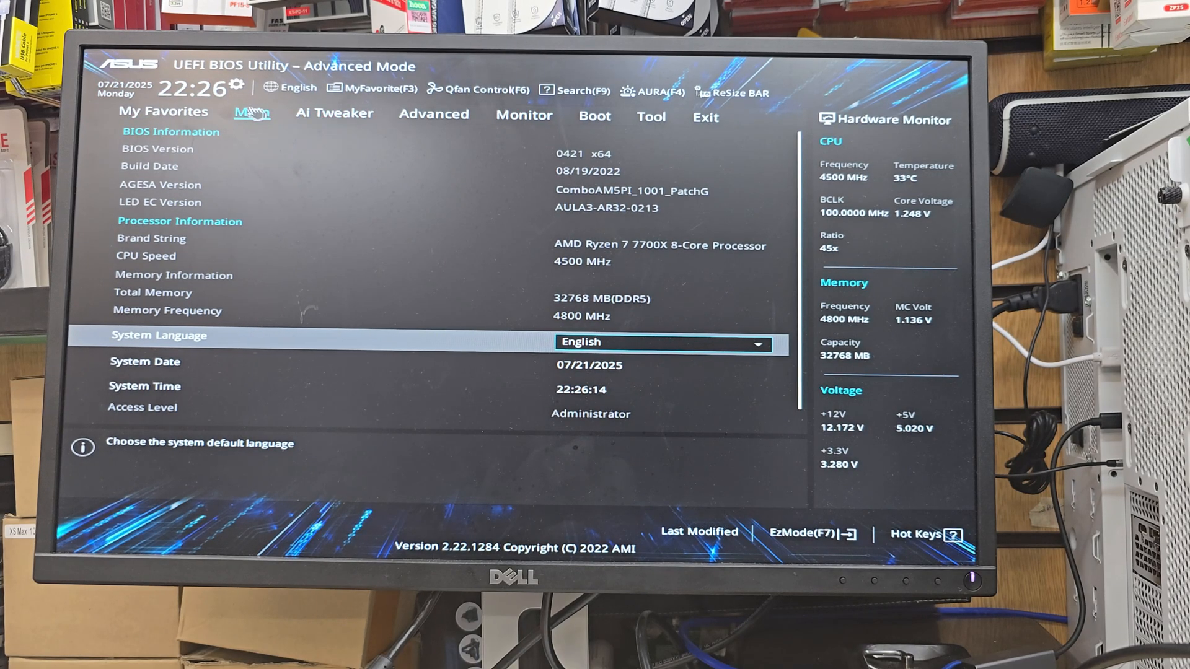
Browse the Ai Tweaker and Main tabs, then land on the Advanced tab's category list.
click(333, 113)
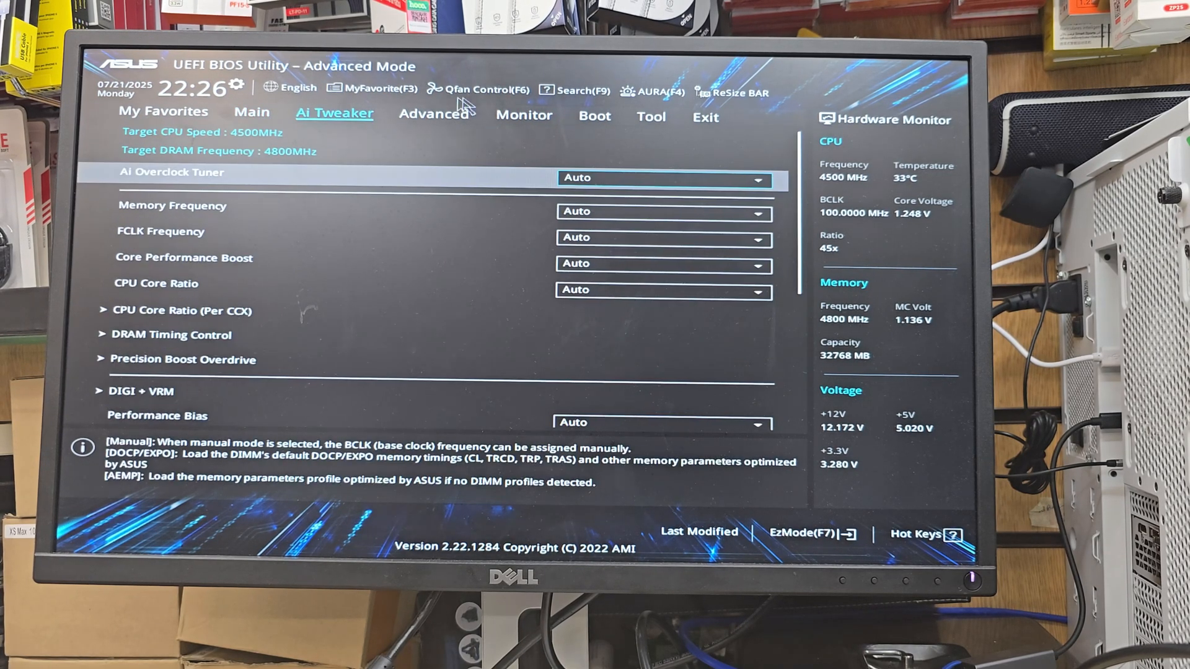
click(433, 115)
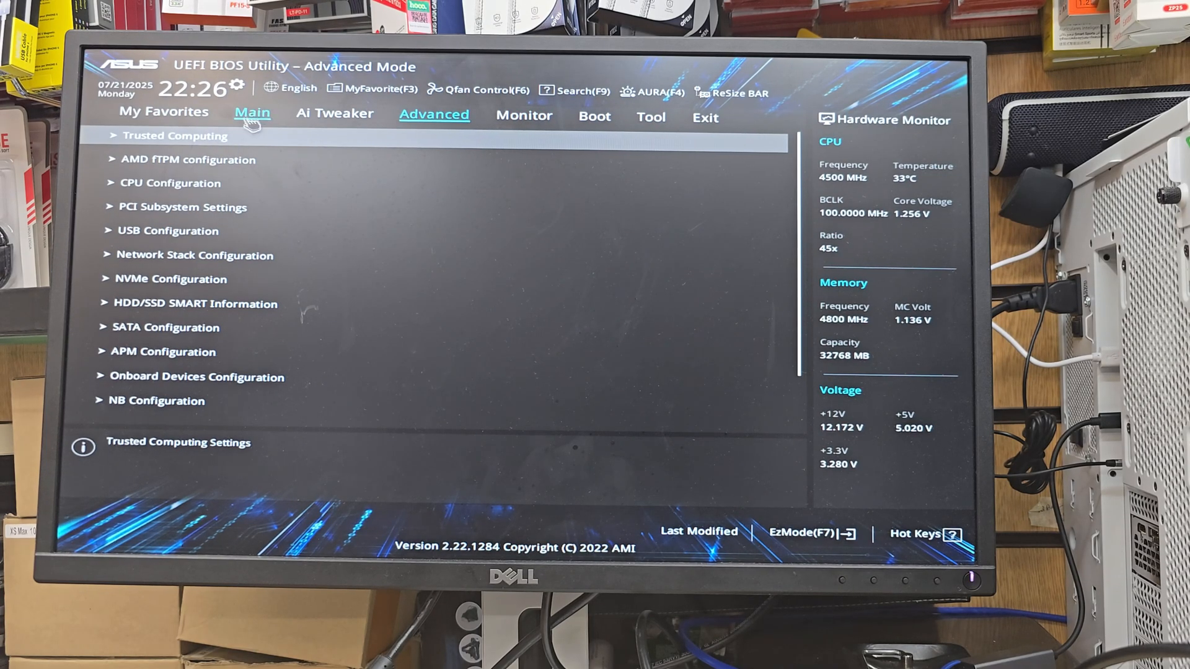
click(252, 114)
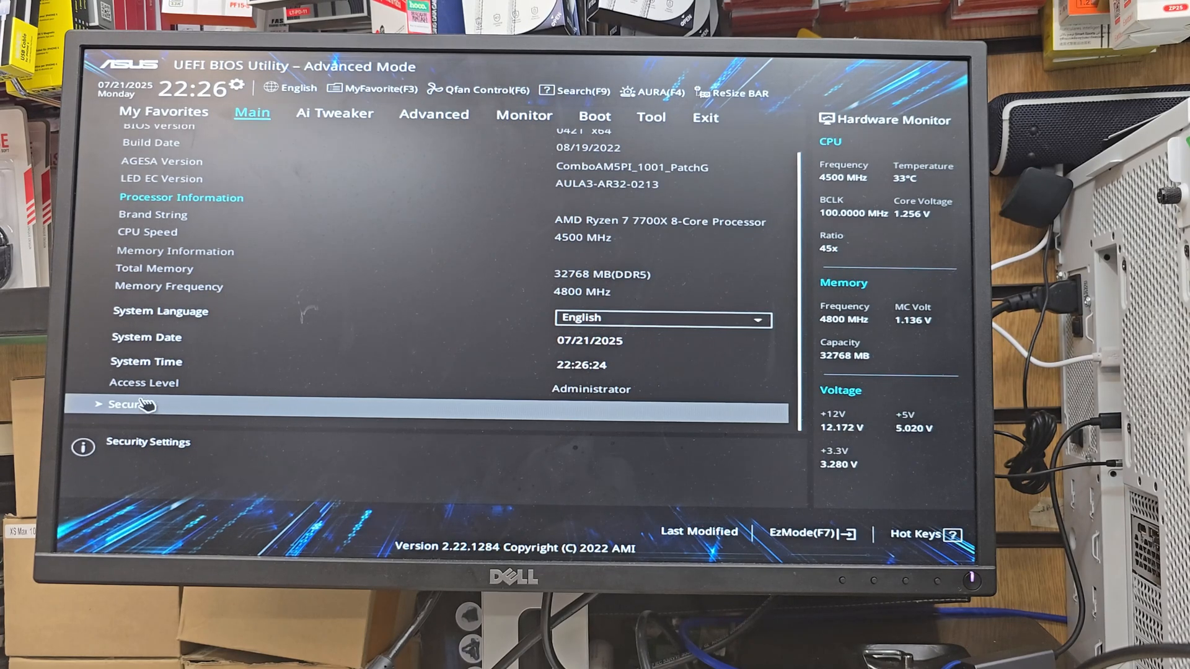
click(133, 404)
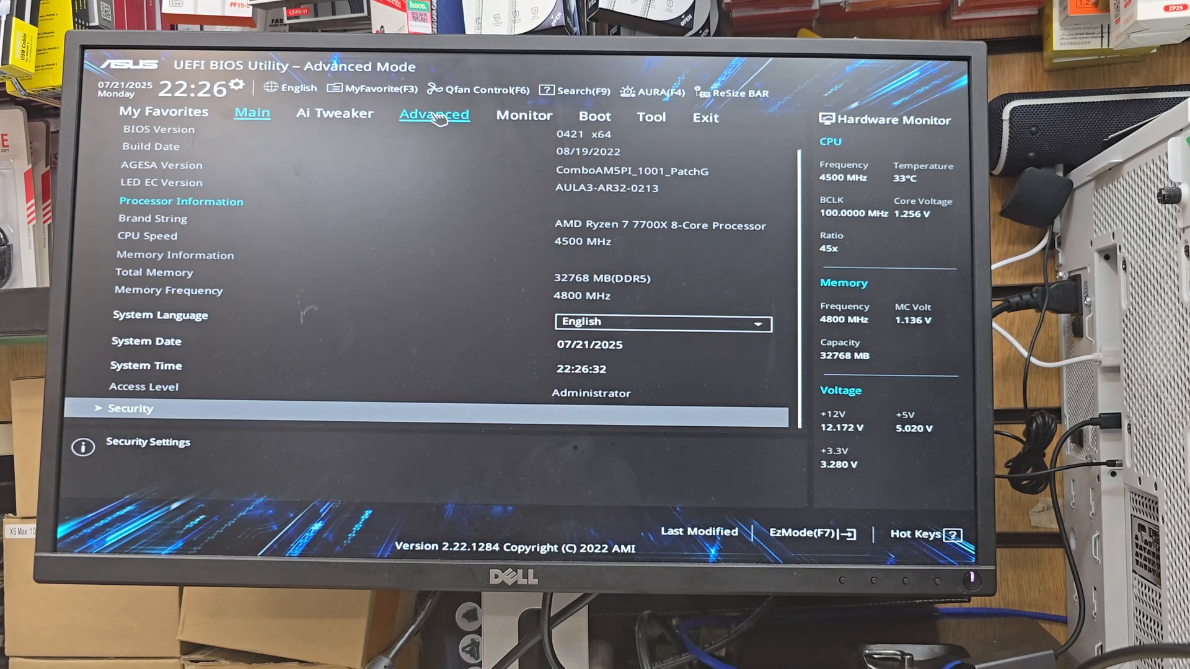
click(434, 114)
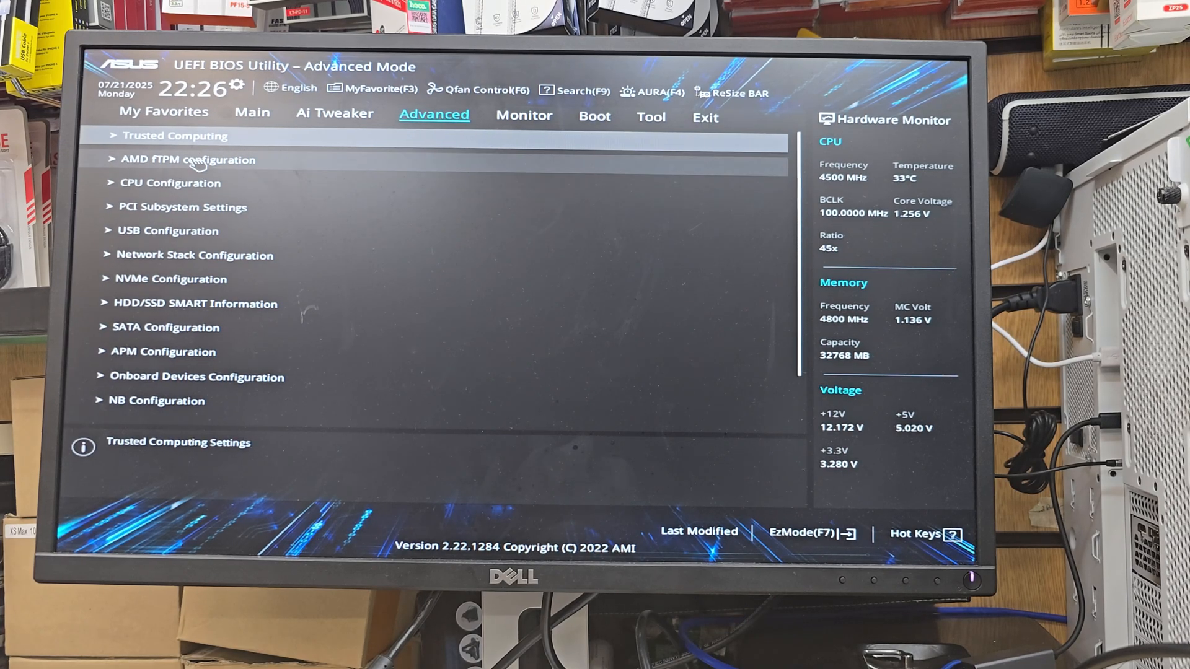
click(186, 160)
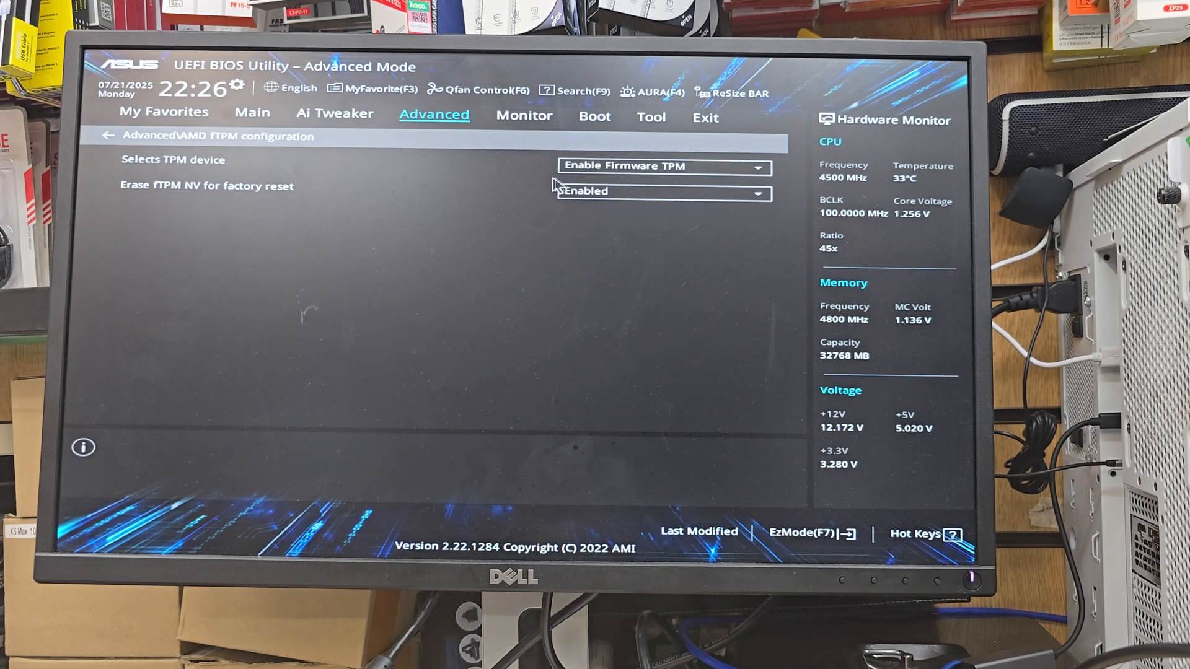
mouse_move(375, 157)
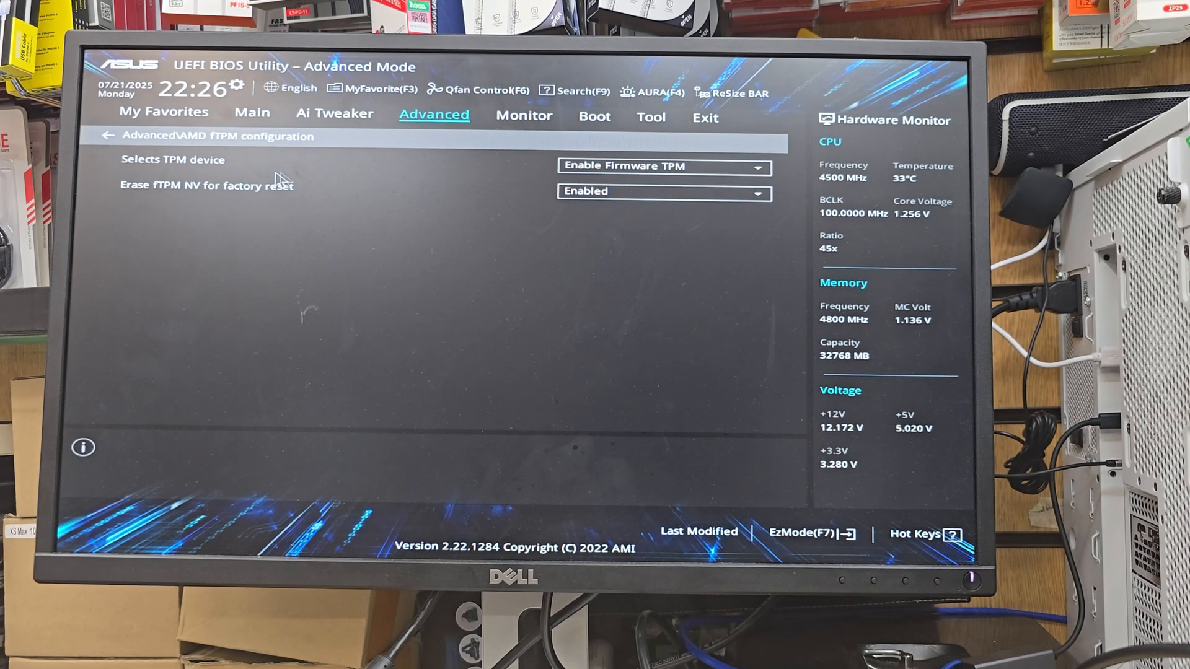
click(663, 191)
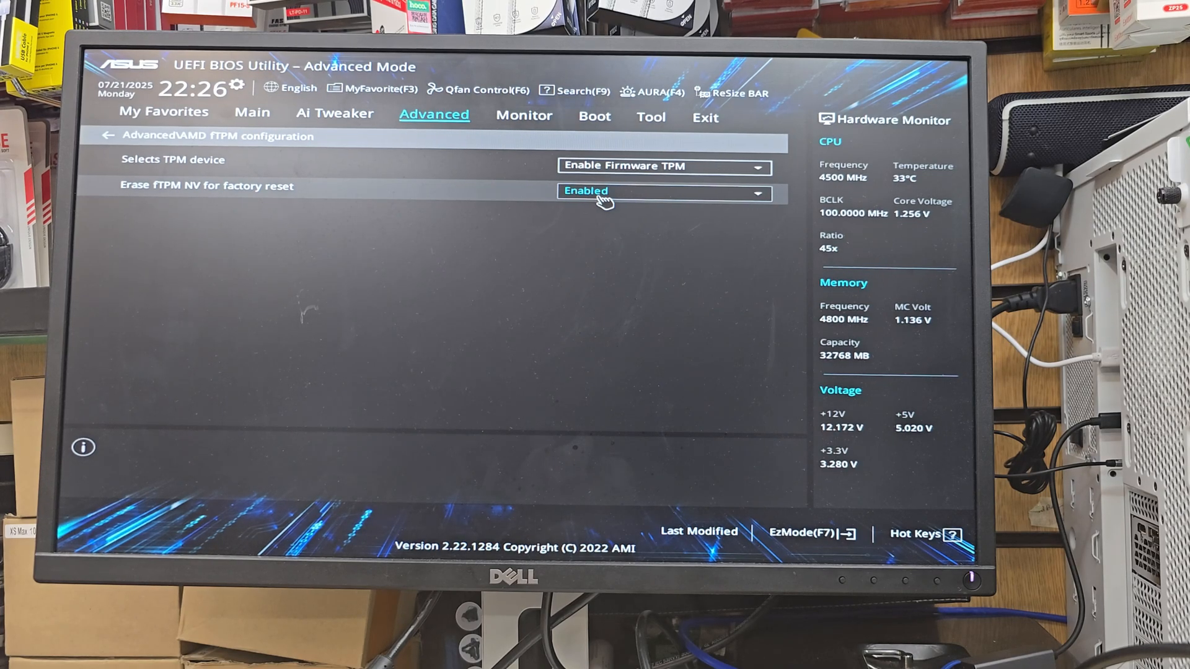
click(104, 135)
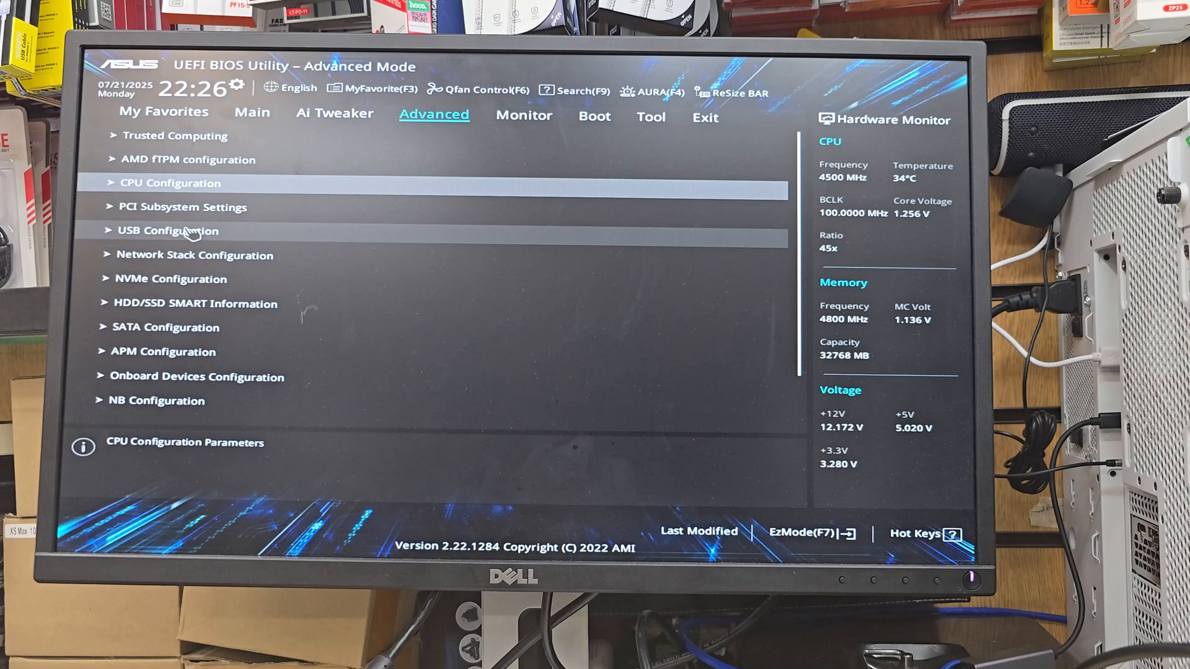
click(168, 231)
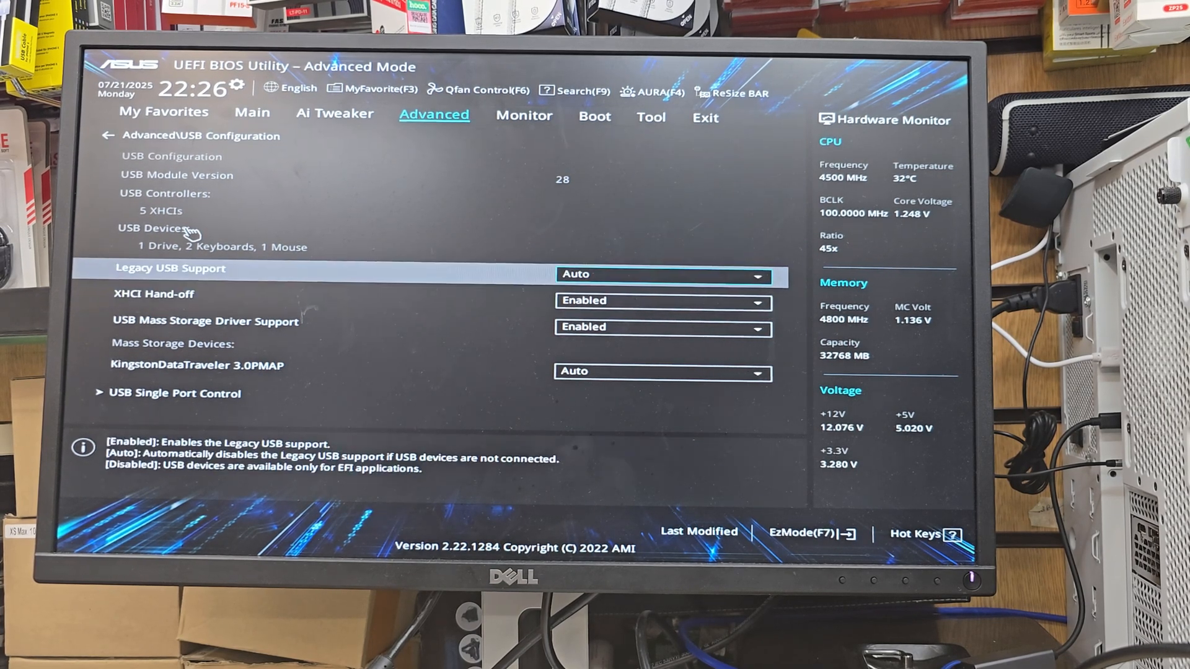
click(662, 274)
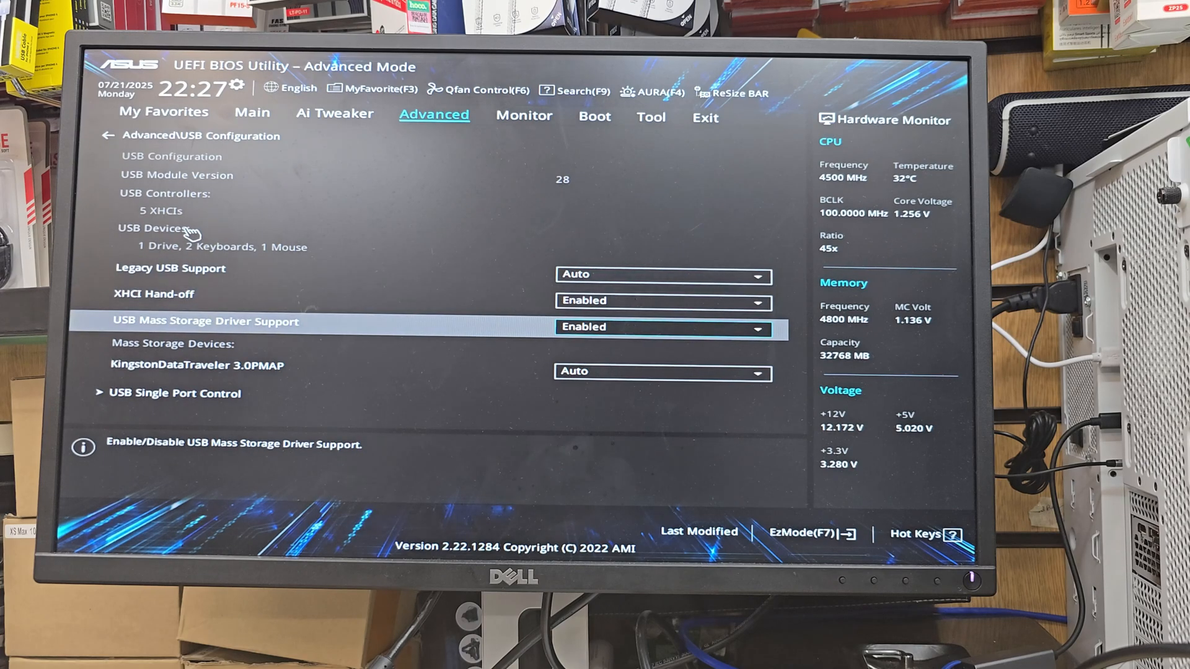
click(661, 328)
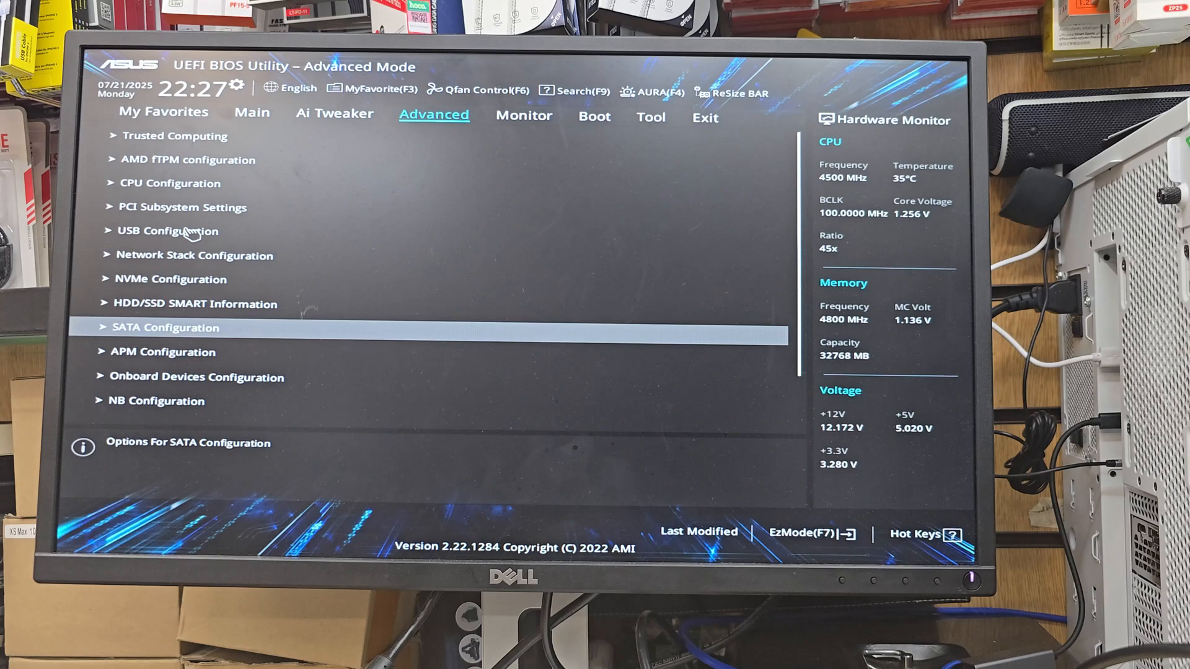
Review the SATA configuration entries on the Advanced page, then move to the Boot tab.
click(165, 327)
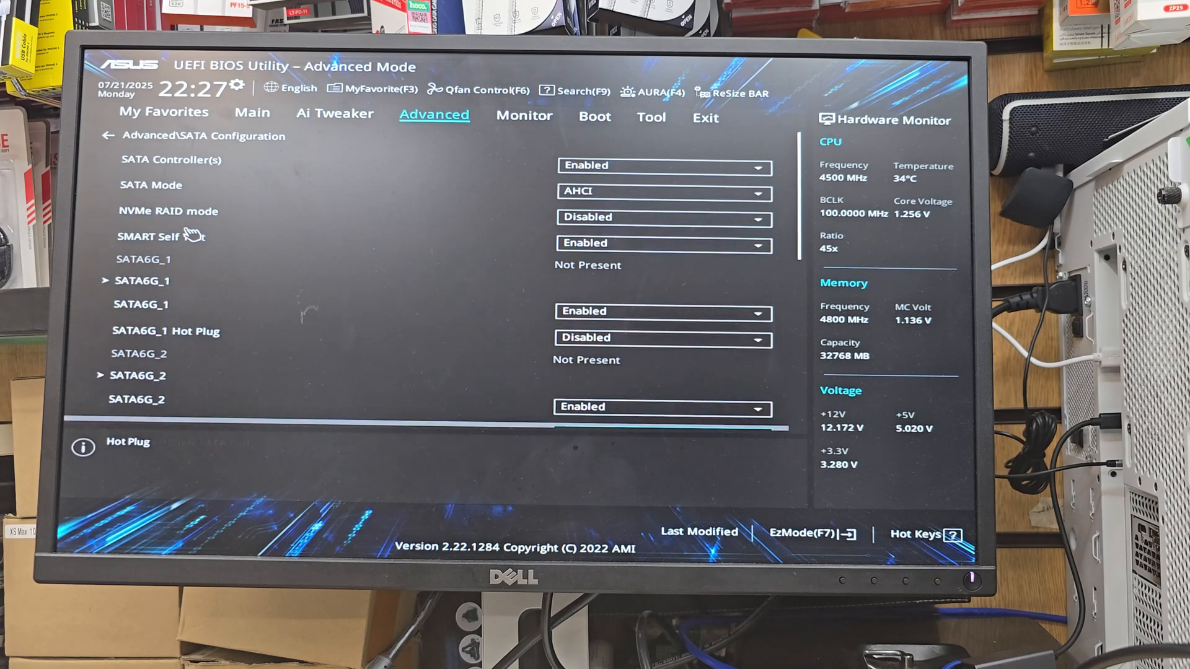
scroll(down, 3)
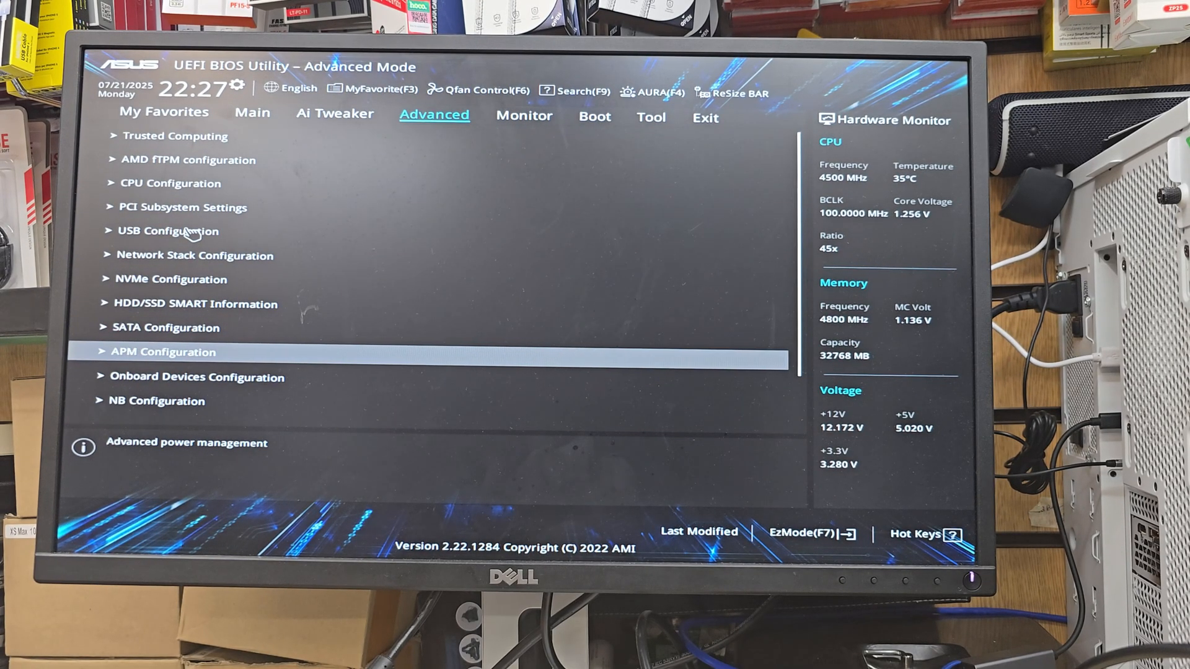
click(162, 351)
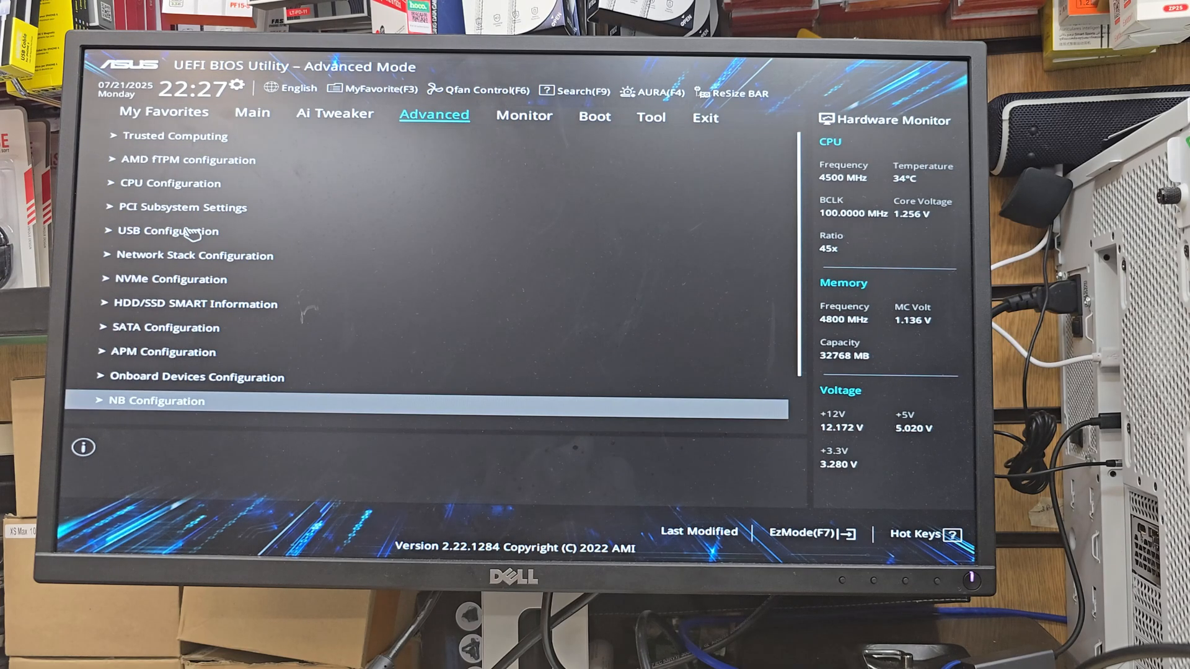
scroll(down, 3)
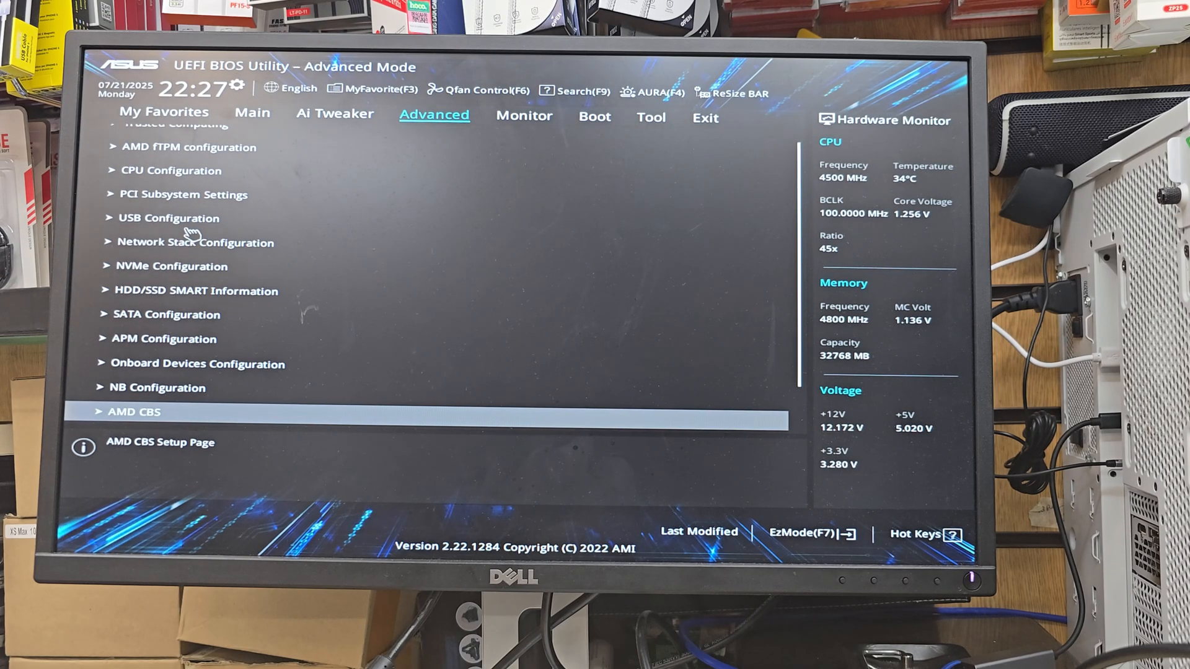
click(135, 411)
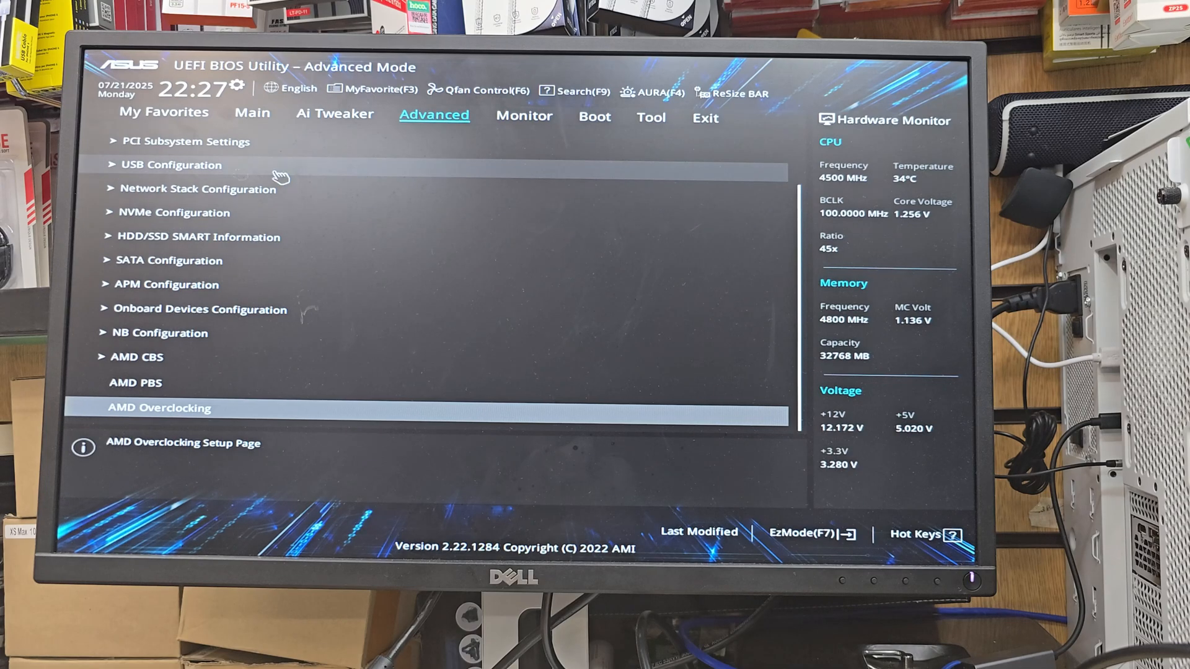
click(595, 118)
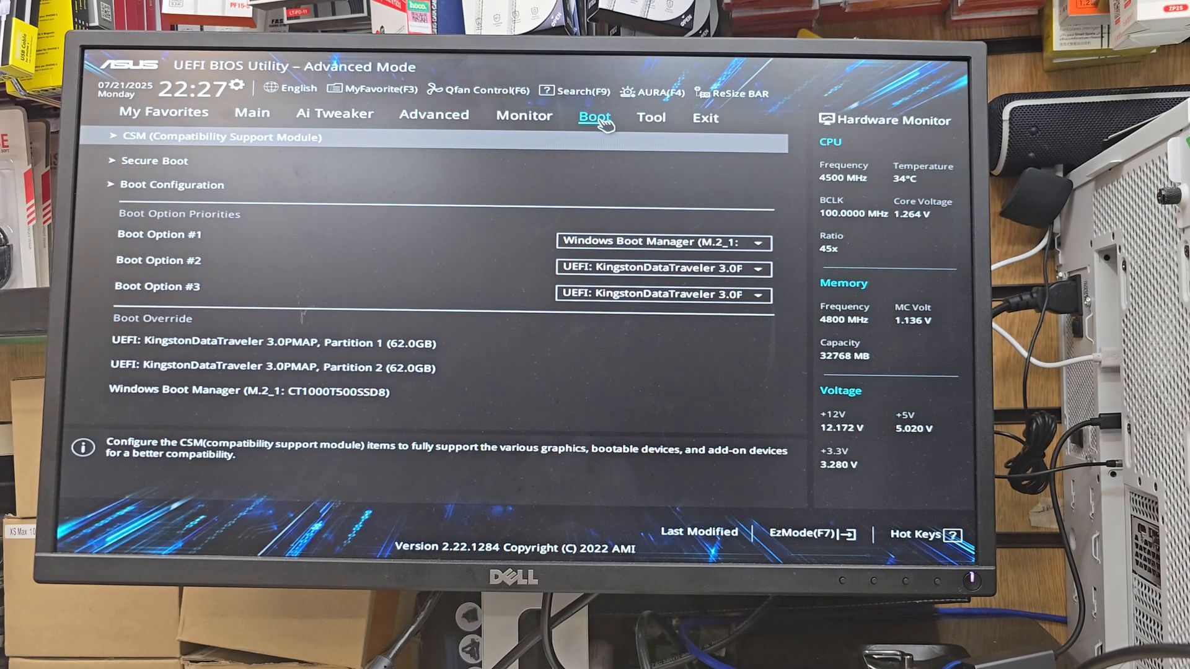
mouse_move(175, 164)
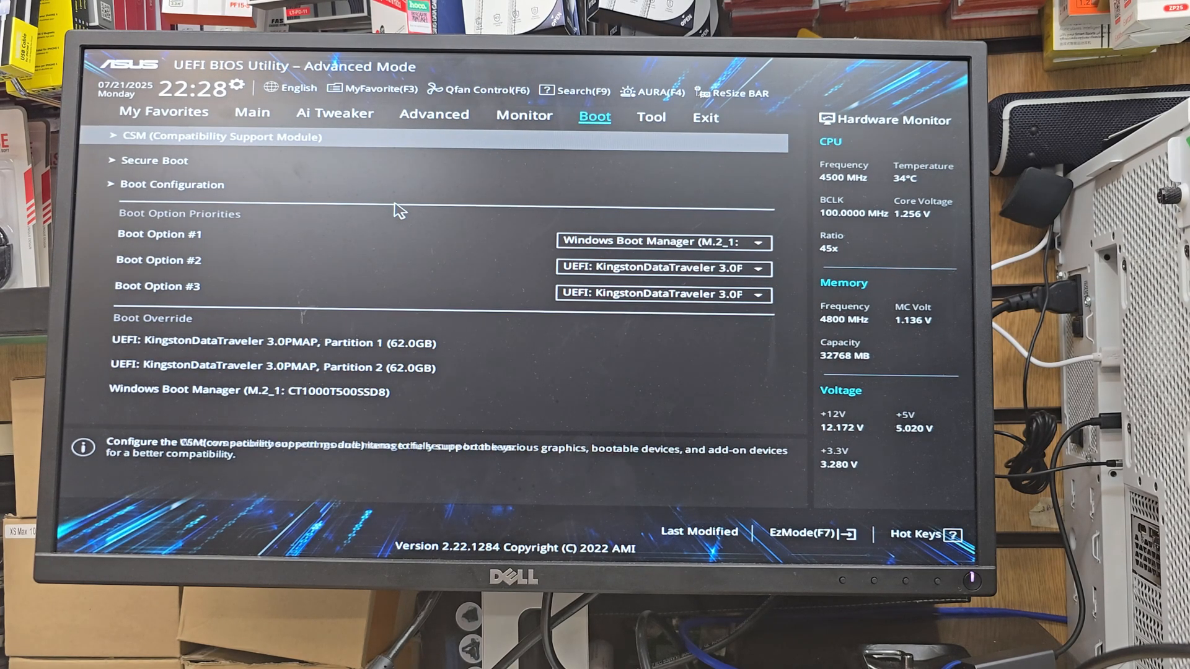
Keep Secure Boot OS Type as Windows UEFI mode and Secure Boot Mode as Standard.
click(155, 160)
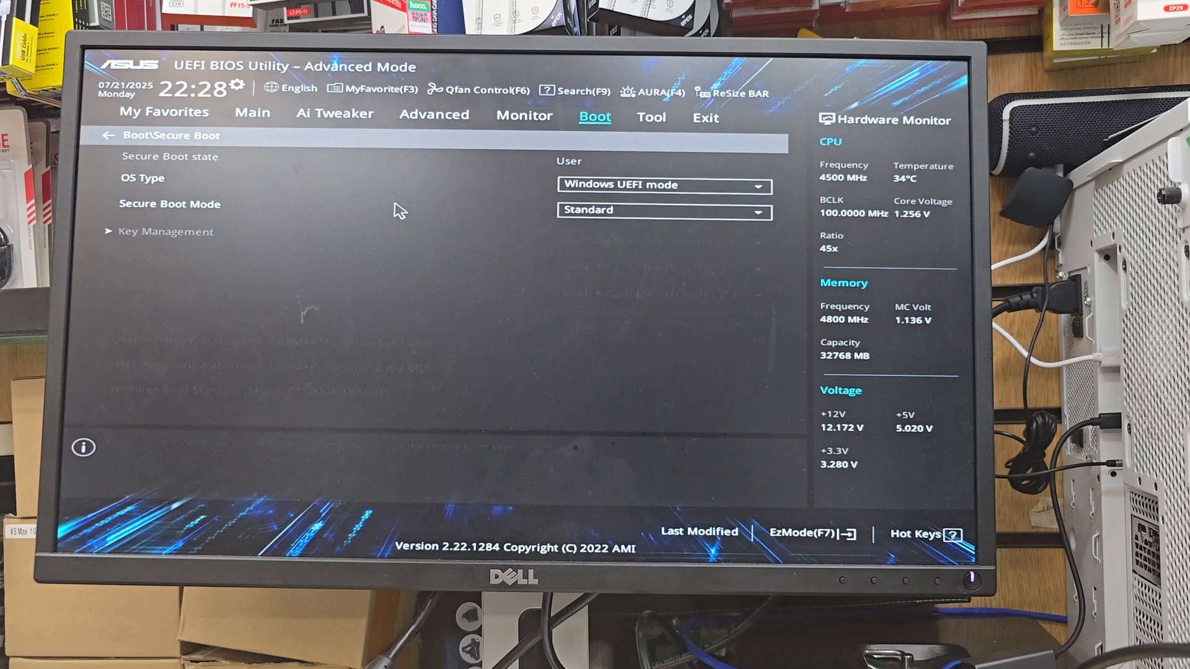
click(142, 177)
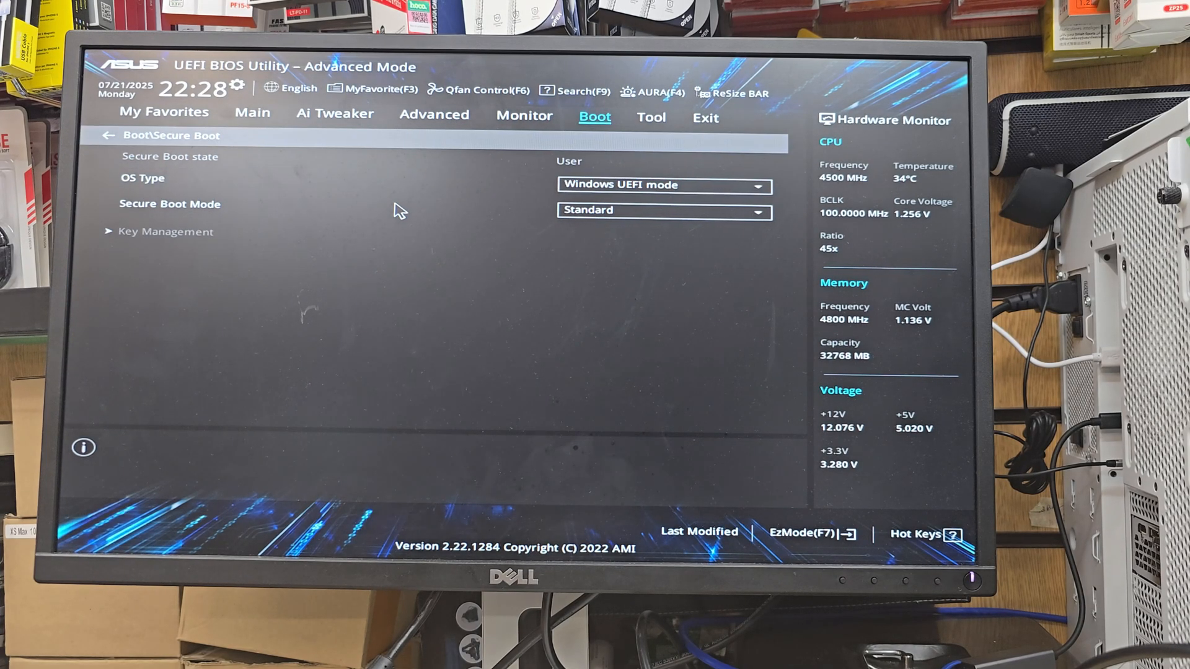
click(662, 184)
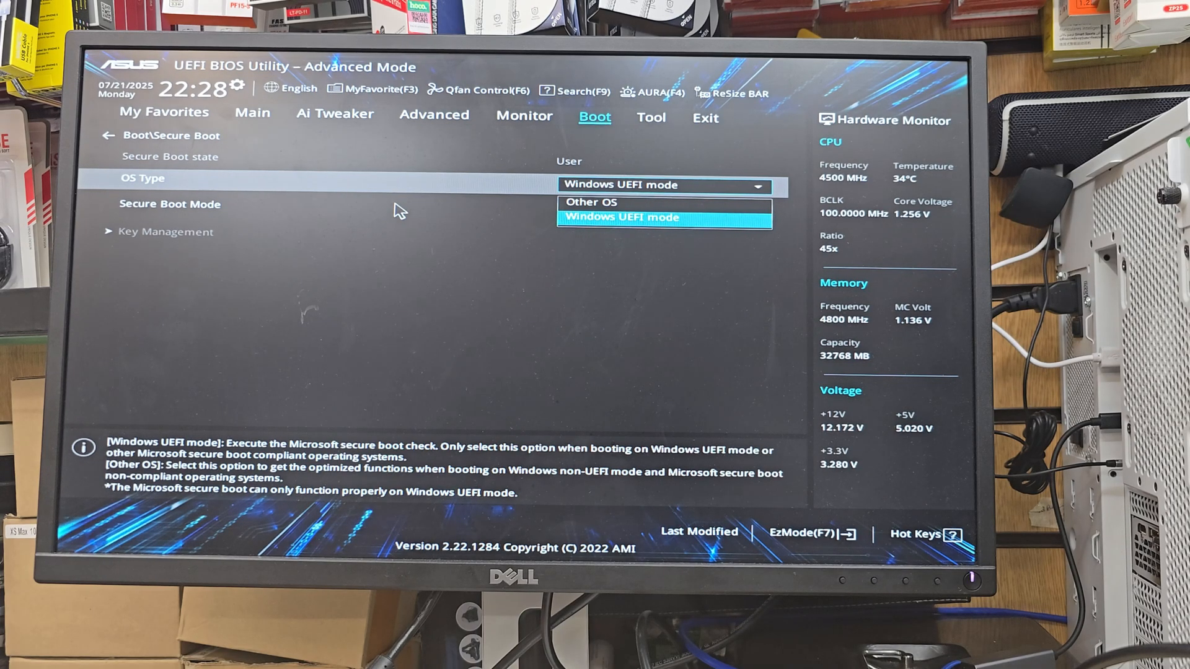
click(620, 217)
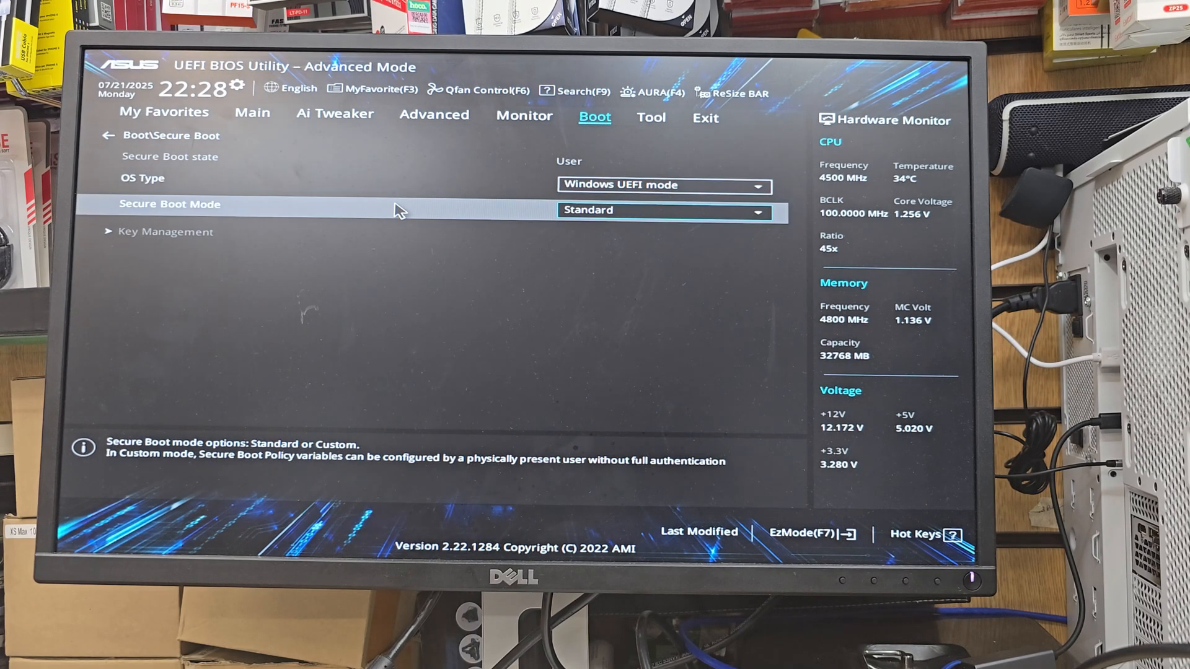
click(662, 210)
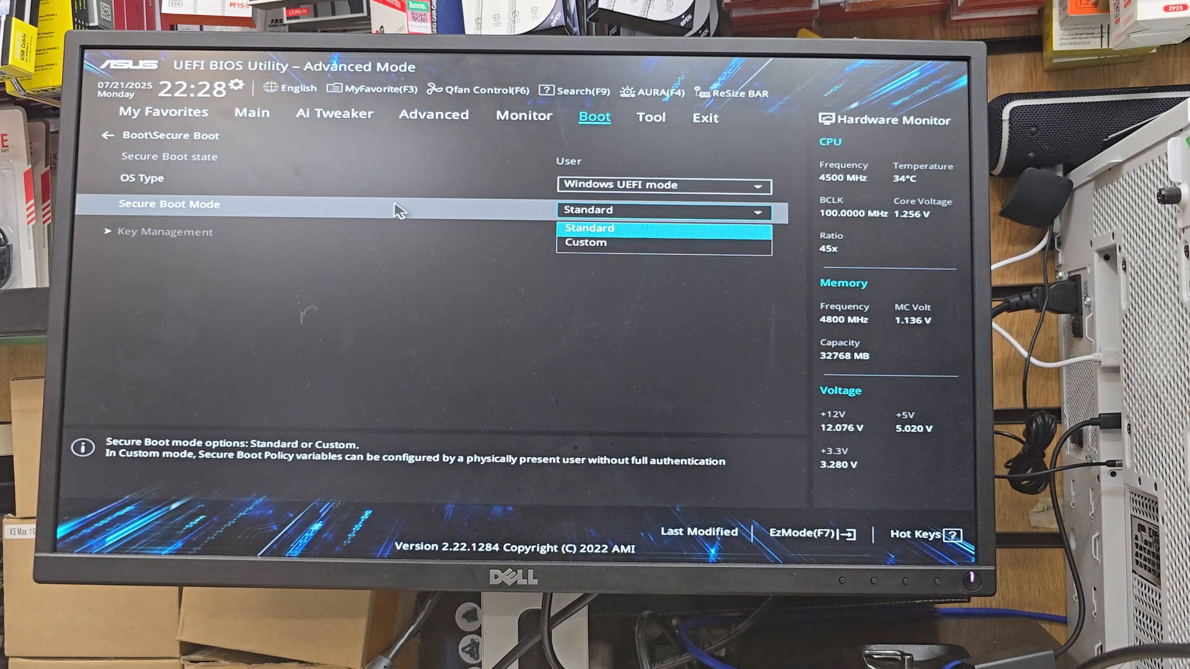
click(587, 228)
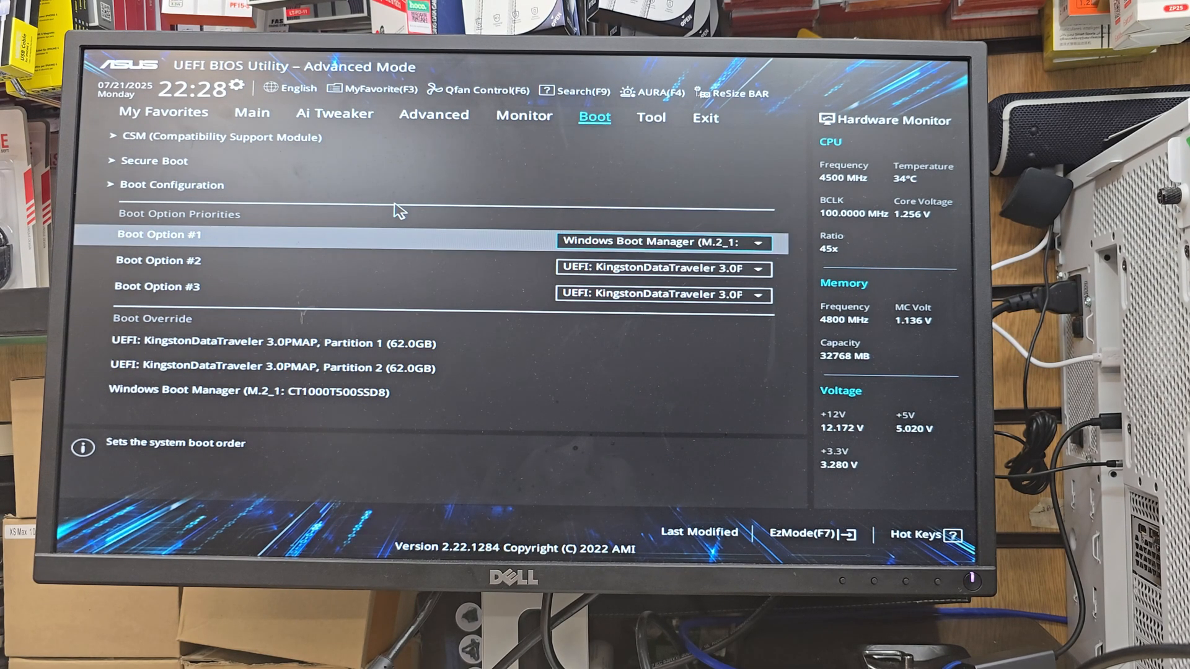
Set Boot Option #1 to UEFI: KingstonDataTraveler USB drive.
click(662, 242)
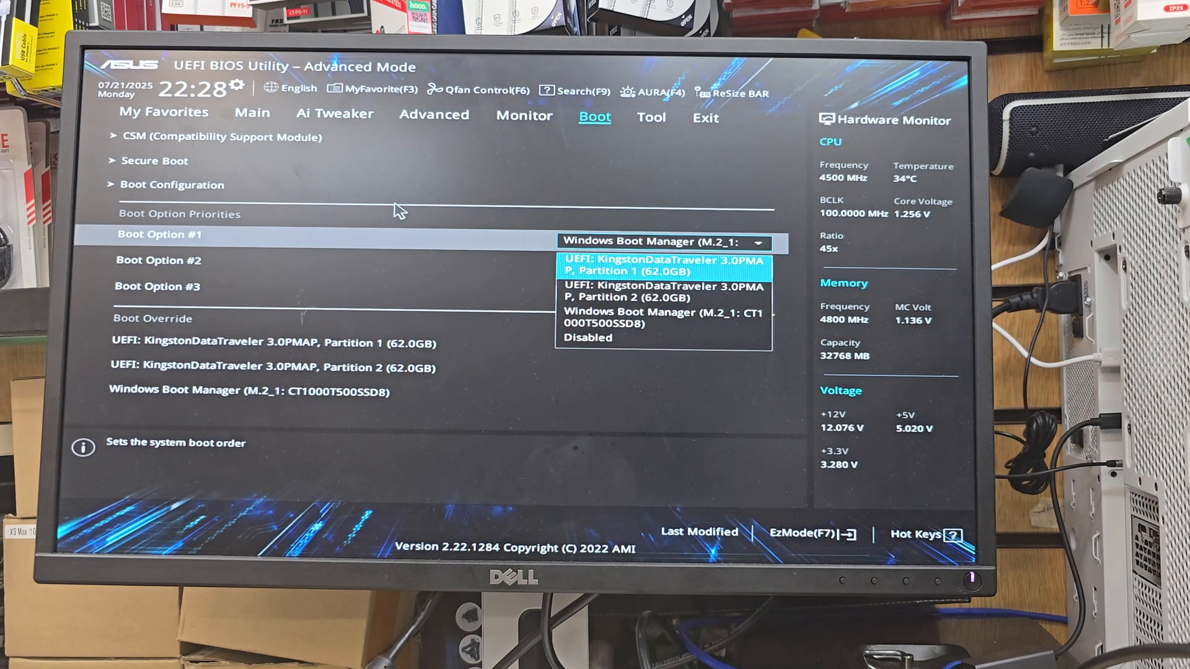
click(661, 266)
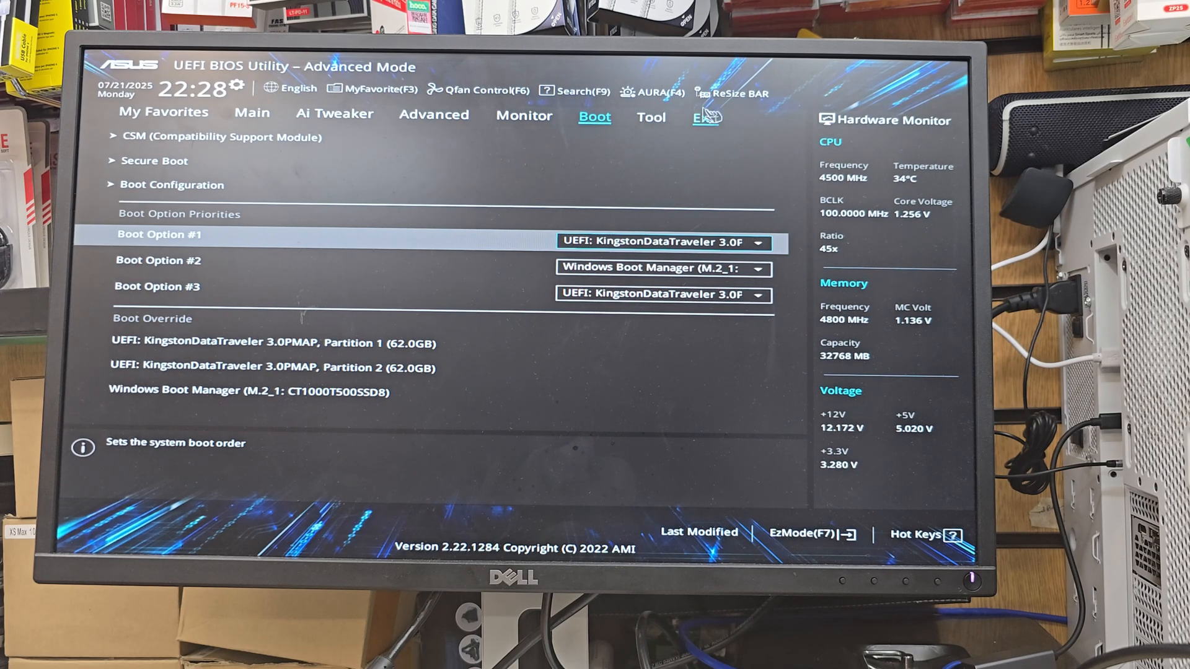
Save changes and reset from the Exit tab, rebooting into Windows Setup.
click(705, 116)
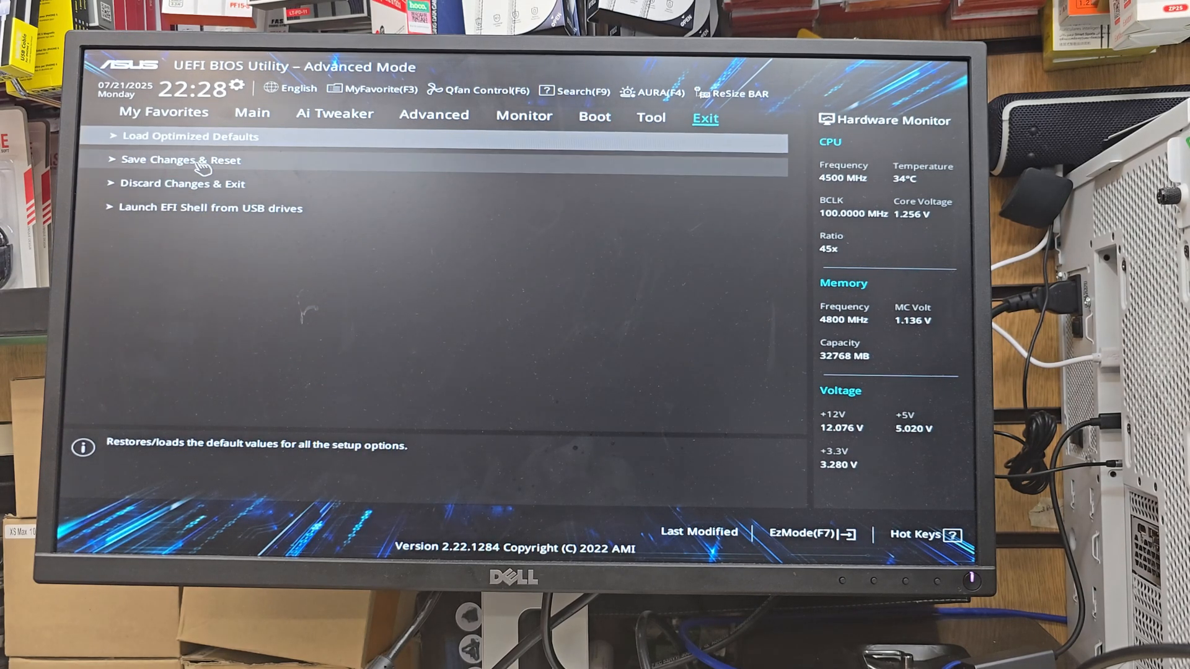
click(180, 160)
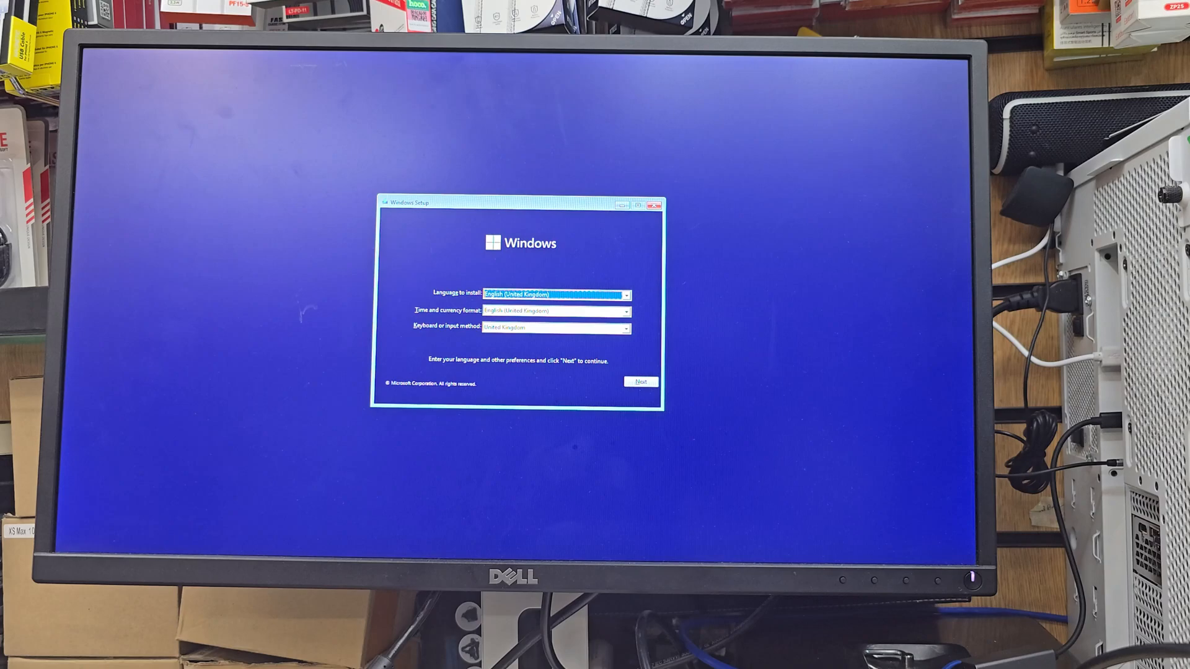
Continue through language, Install now, no product key, edition choice and licence acceptance.
click(640, 382)
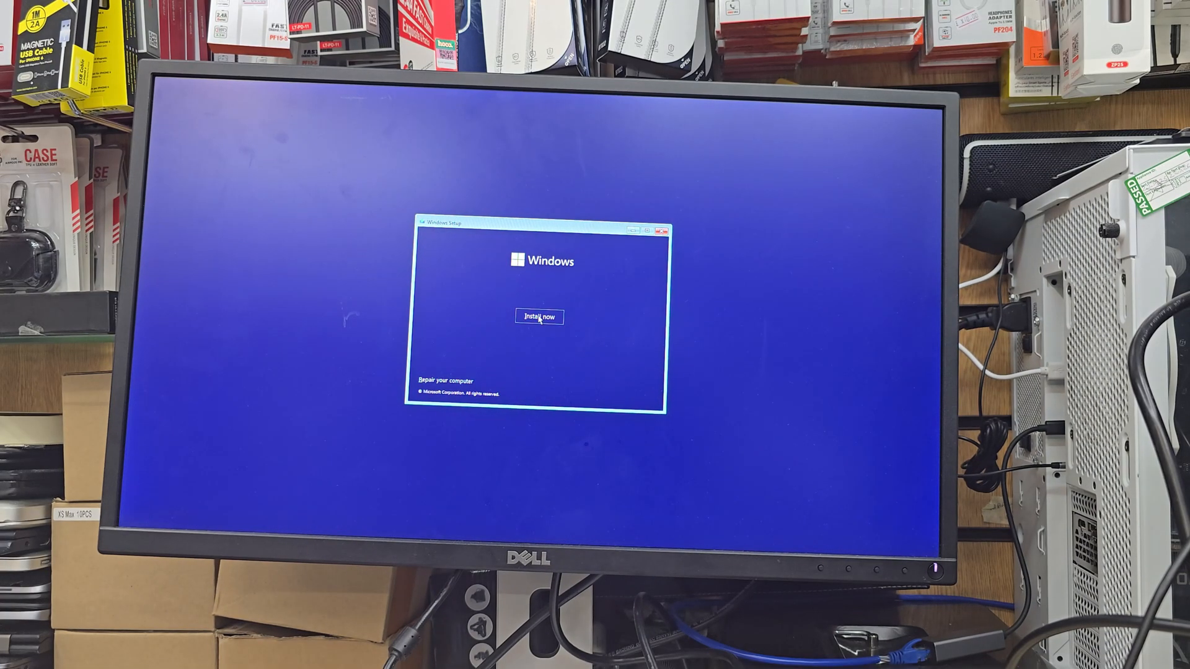
click(540, 316)
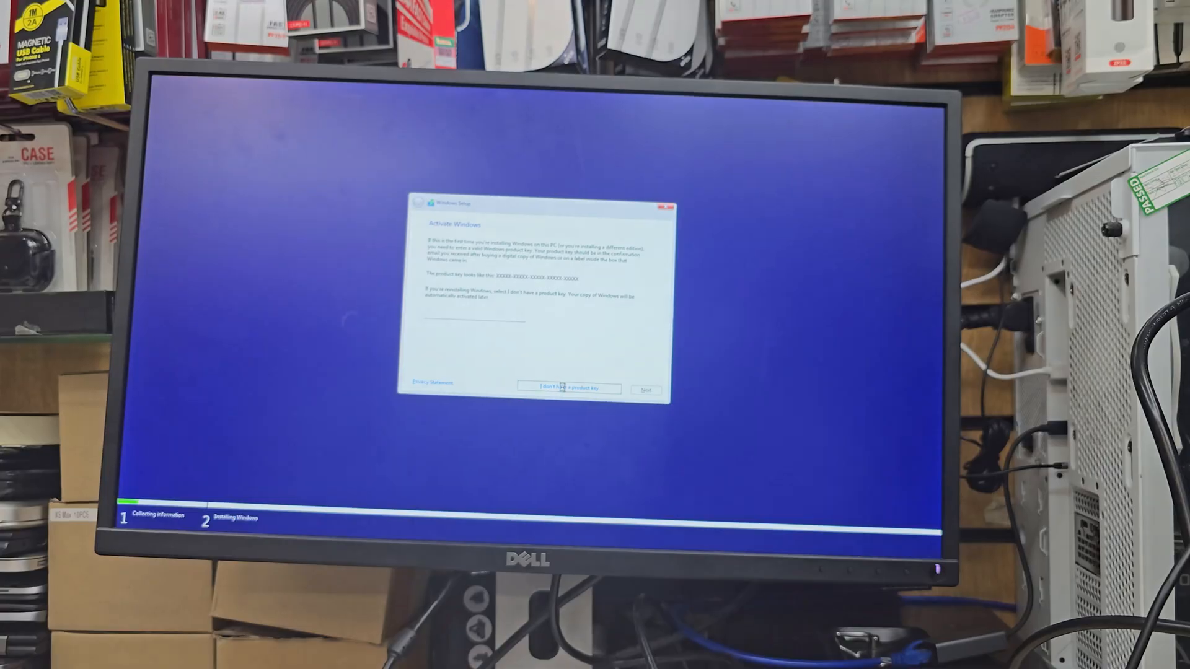
click(567, 388)
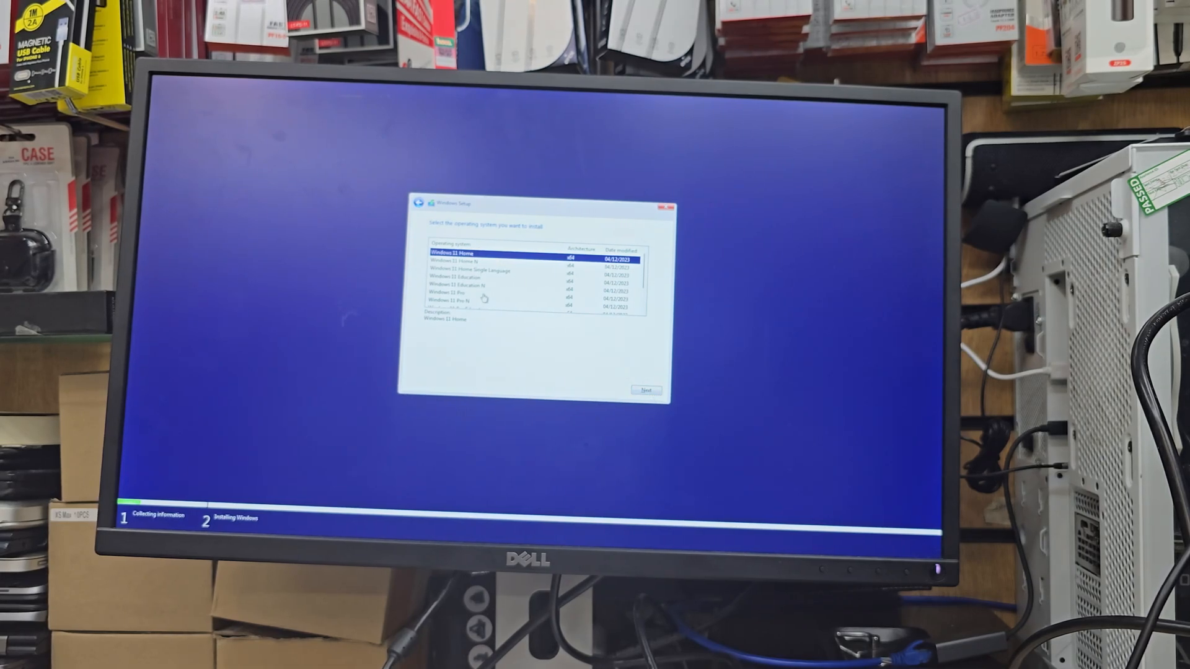
click(643, 389)
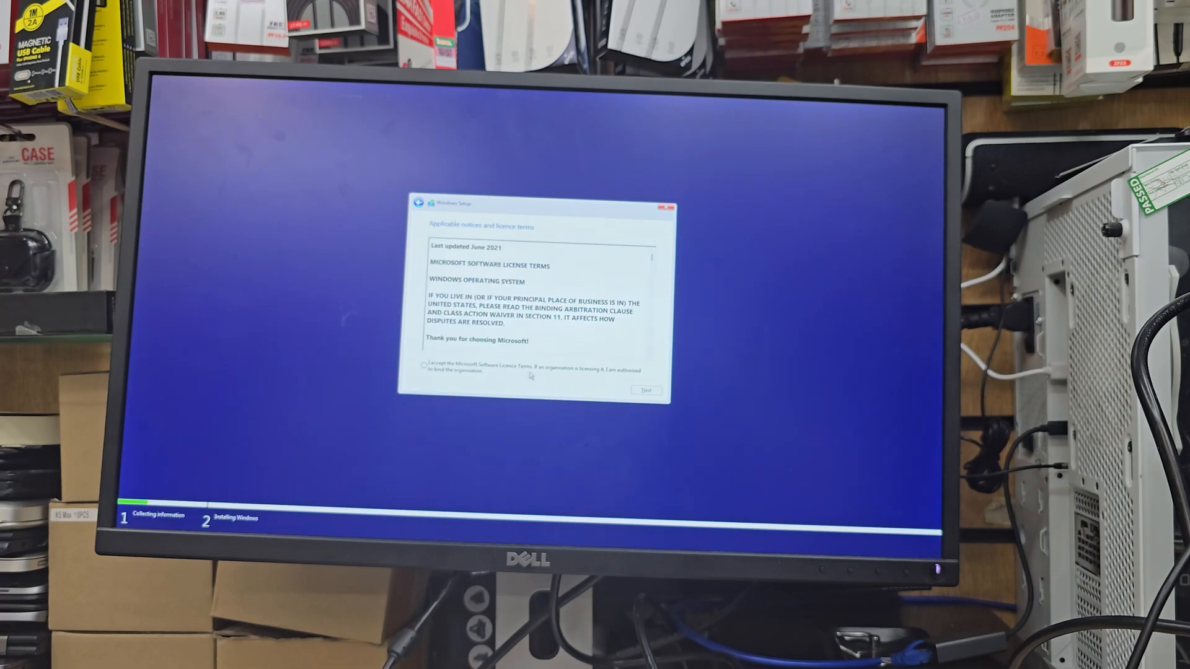
click(645, 390)
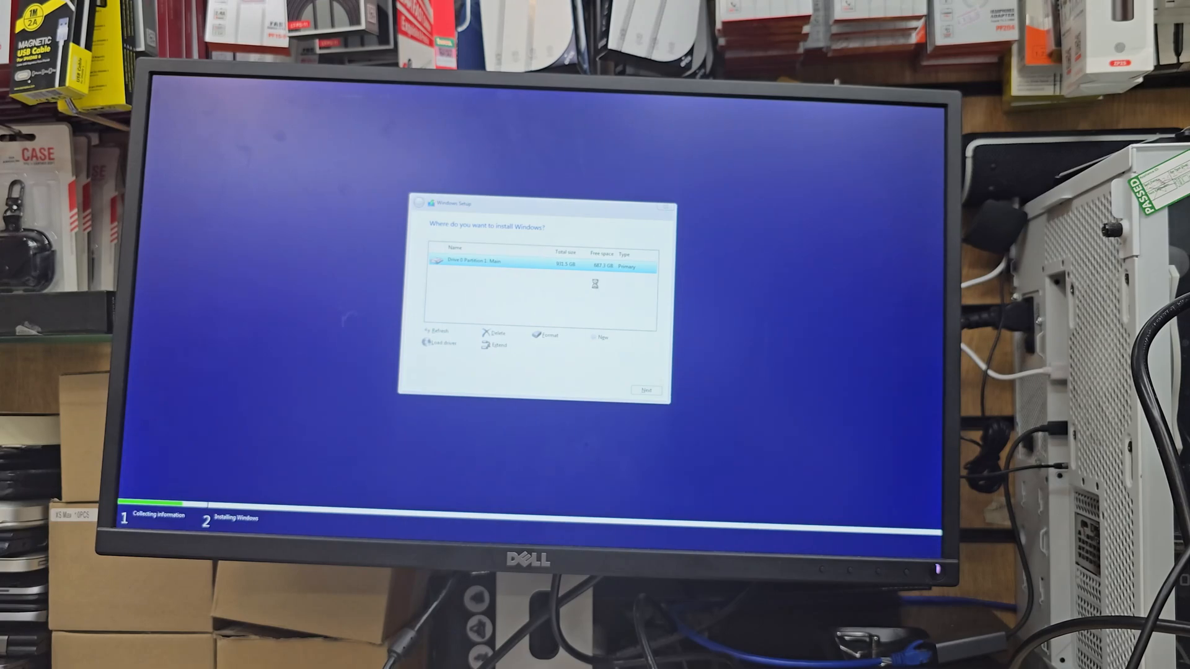
Delete the SSD's existing partition and start installing onto the unallocated space.
click(644, 390)
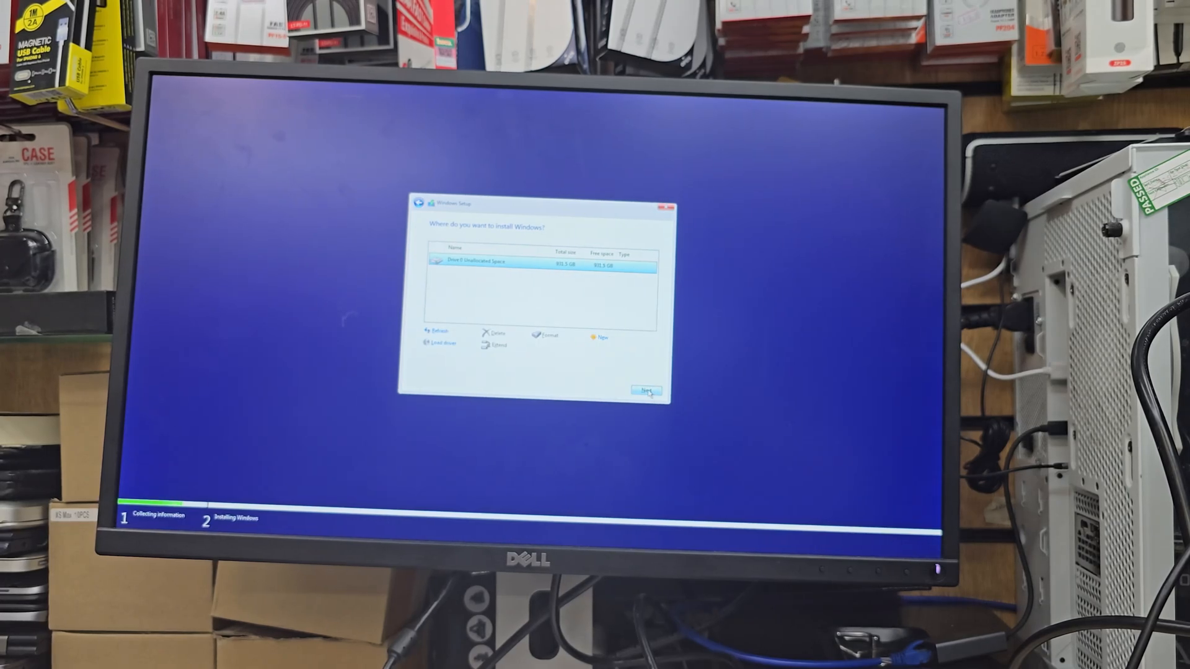
click(646, 390)
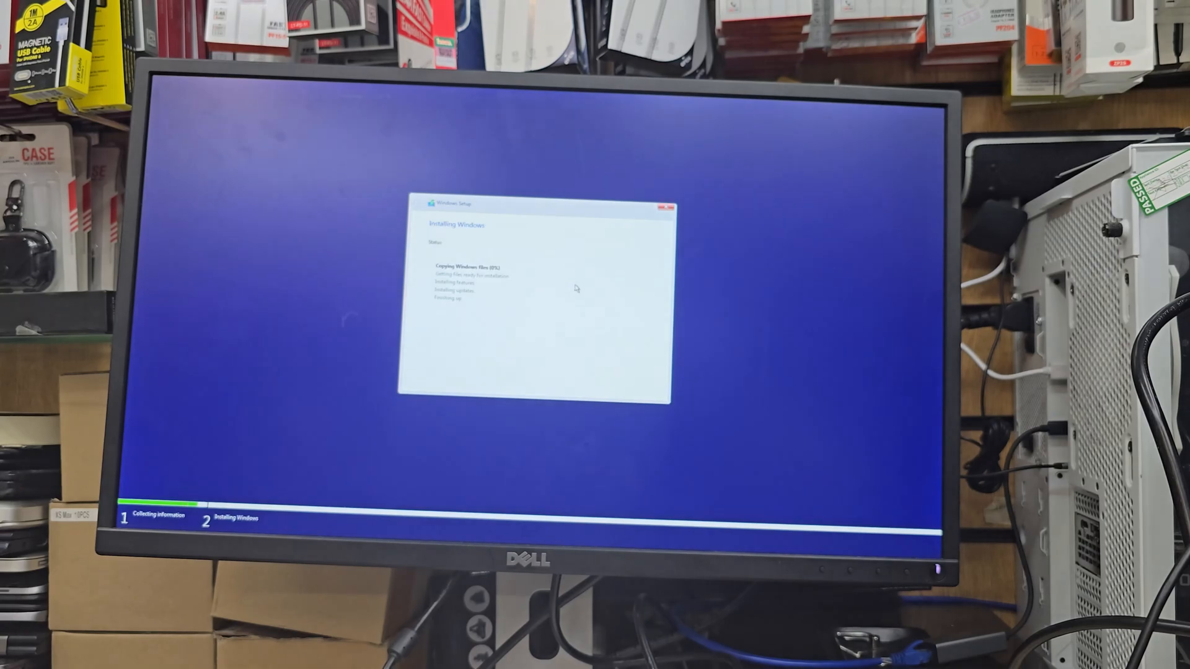
mouse_move(764, 351)
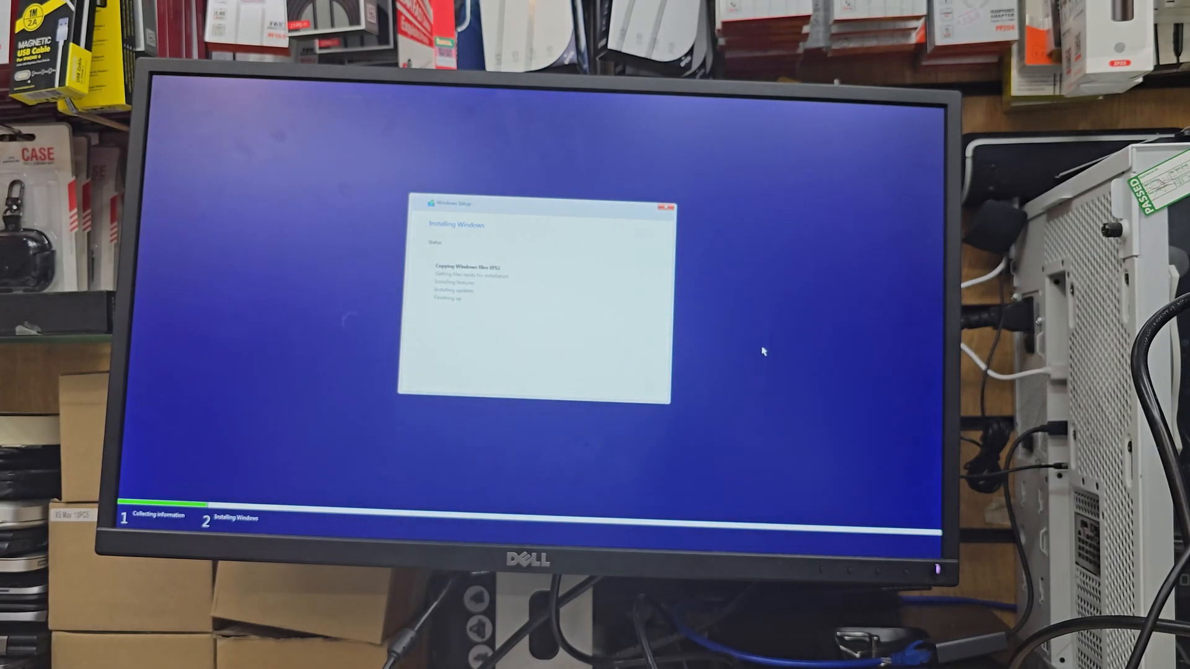